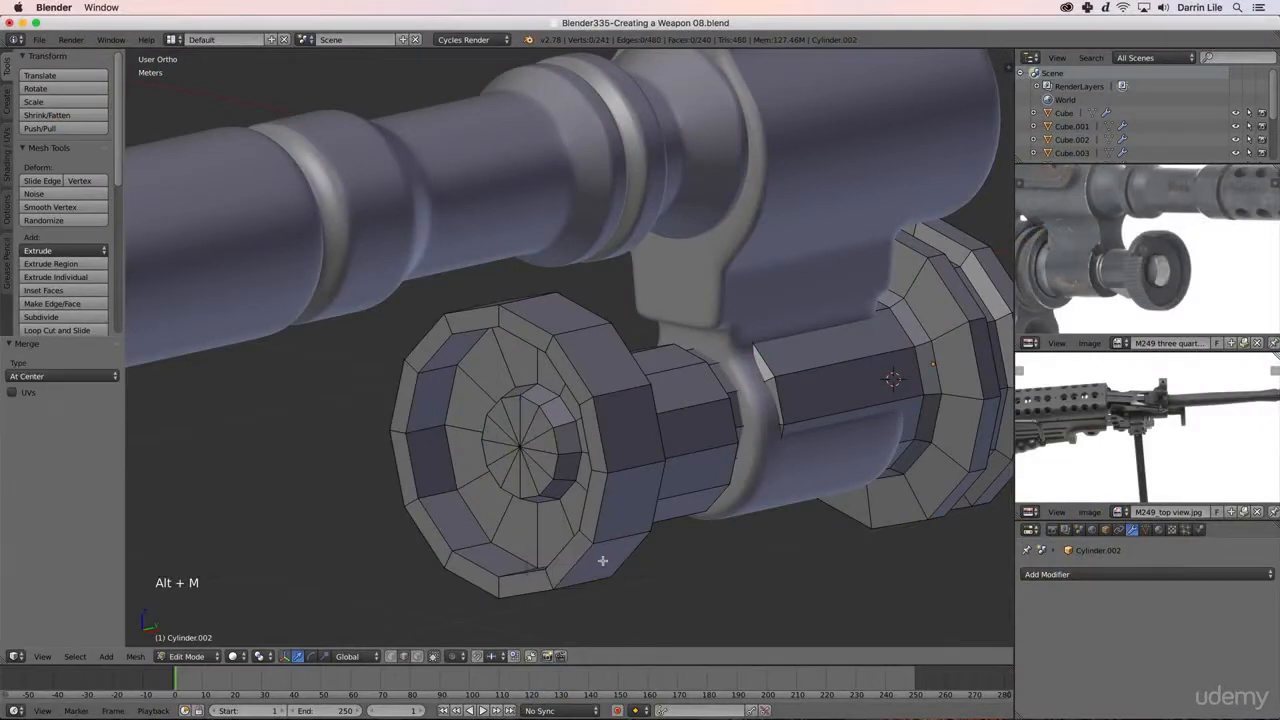
# Shape the M249 barrel, scope and top rail with extrudes, loop cuts and vertex merges
pyautogui.scroll(-3)
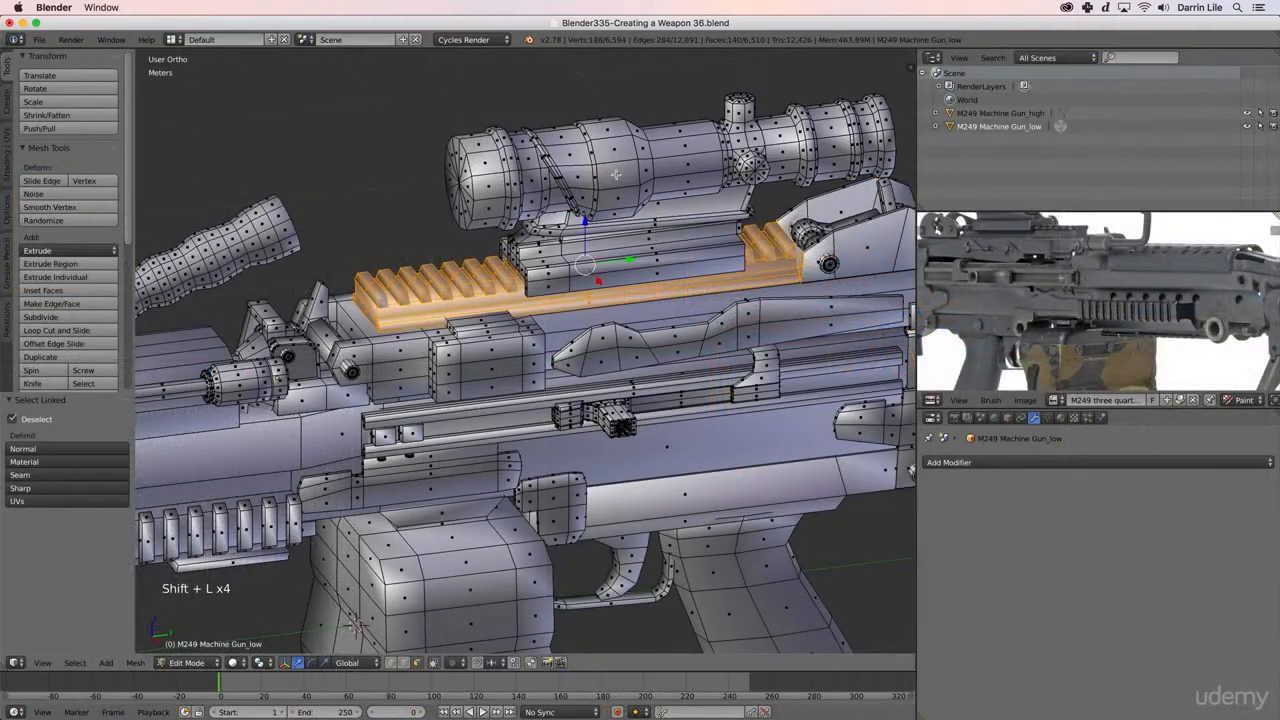
pyautogui.click(185, 662)
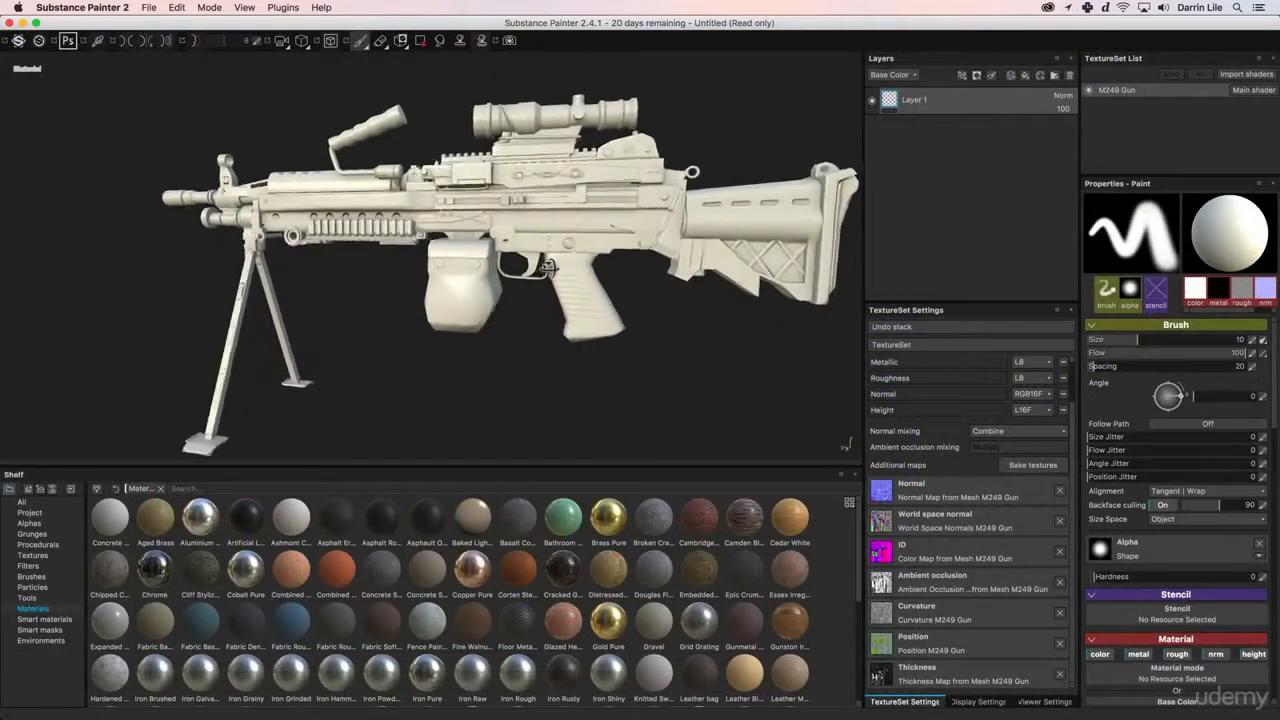
# Bake normal, curvature and position maps for the imported M249 Gun mesh
pyautogui.rightClick(915, 100)
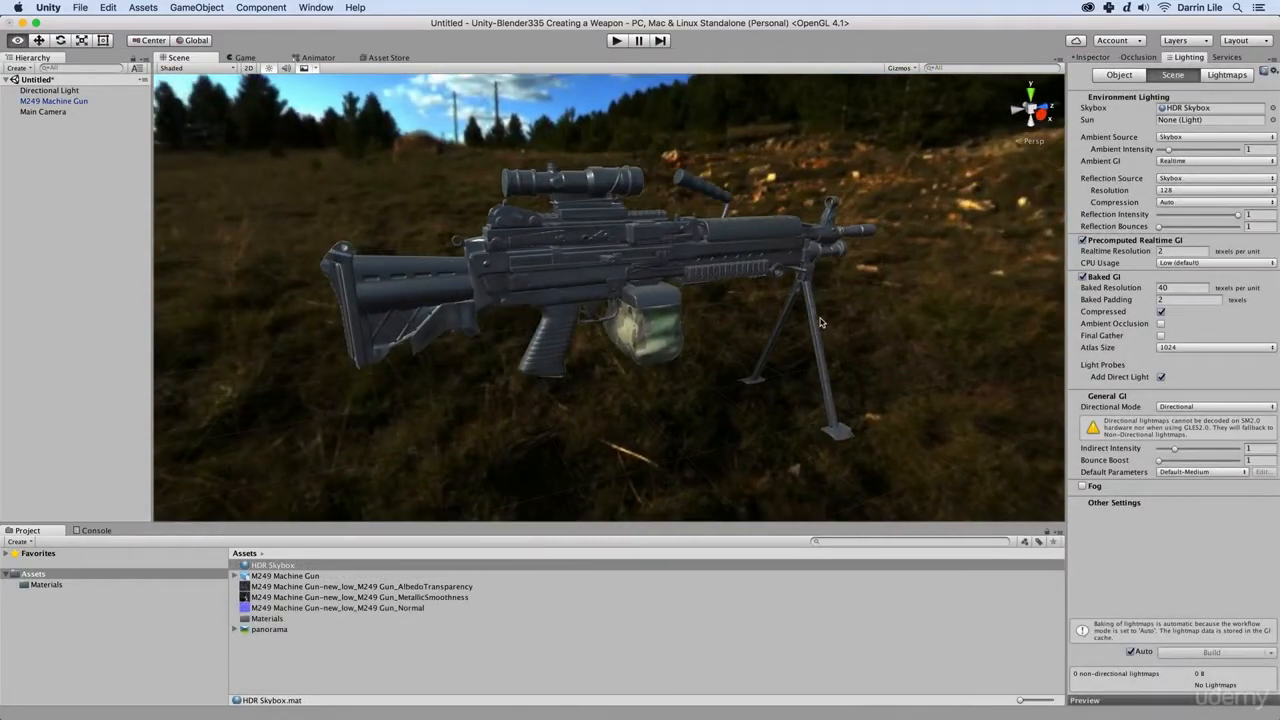
pyautogui.moveTo(315, 68)
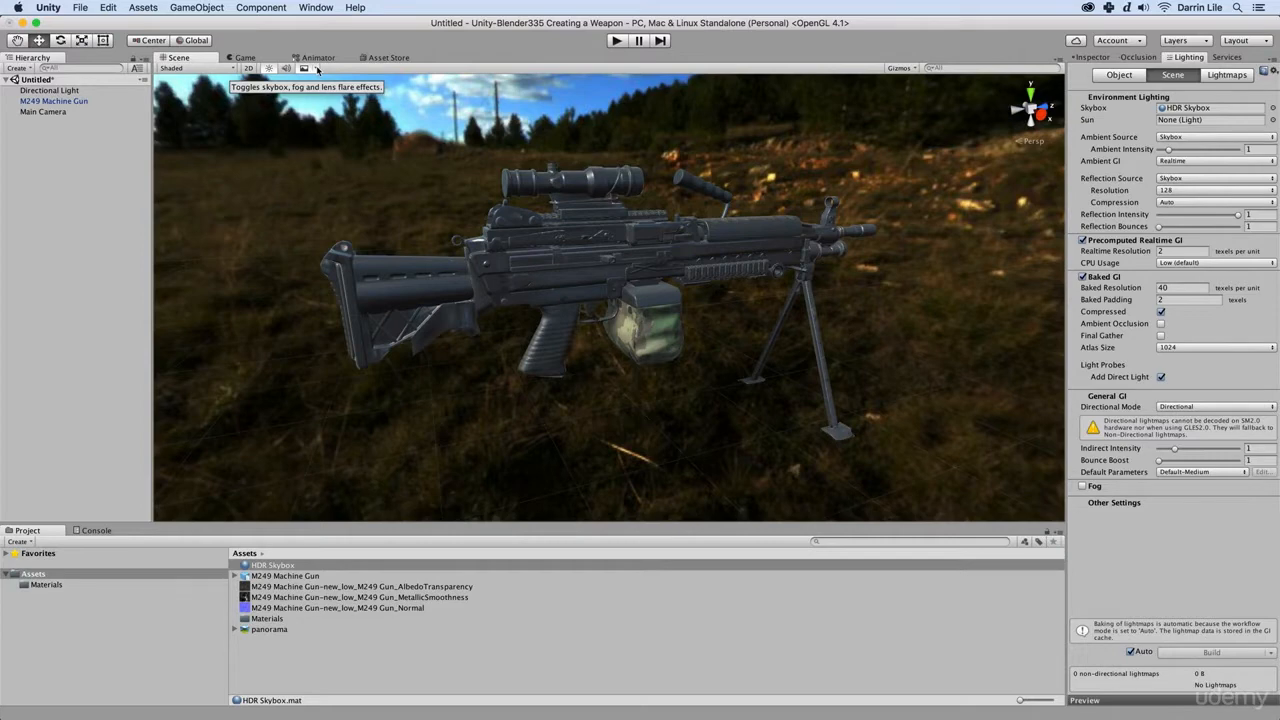
# Uncheck Skybox in the Scene view effects dropdown to show a grey backdrop
pyautogui.click(318, 68)
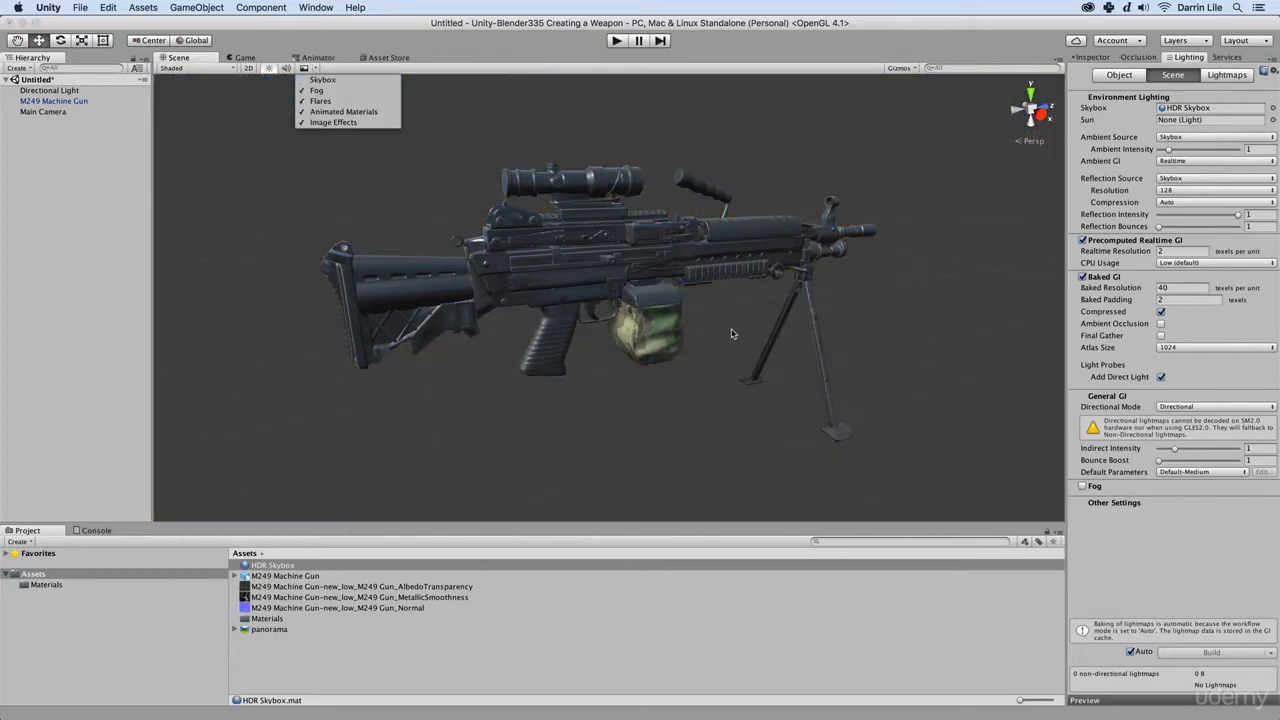